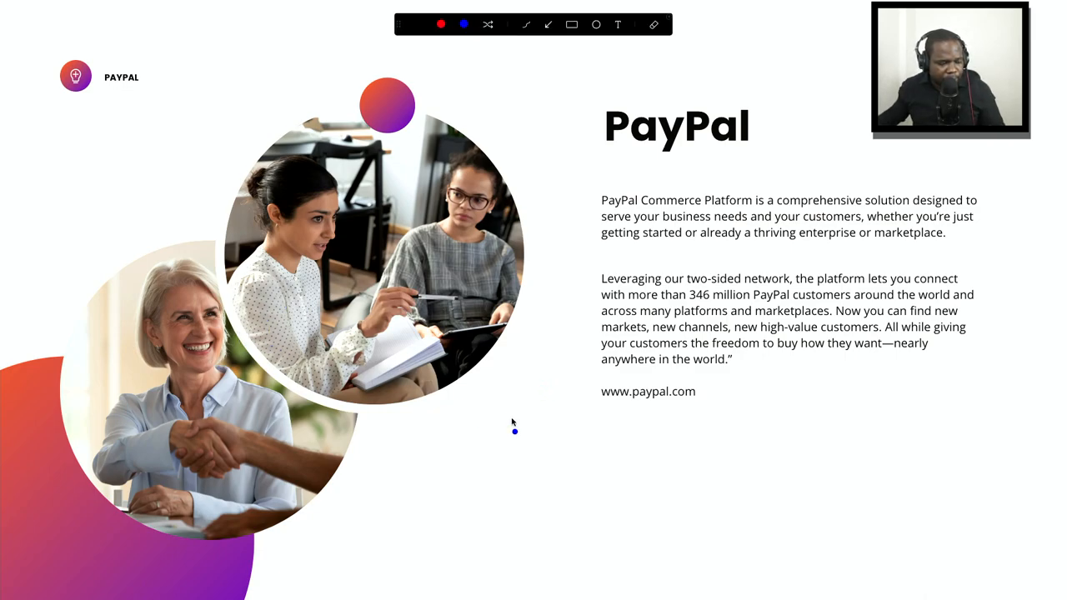
mouse_move(519, 403)
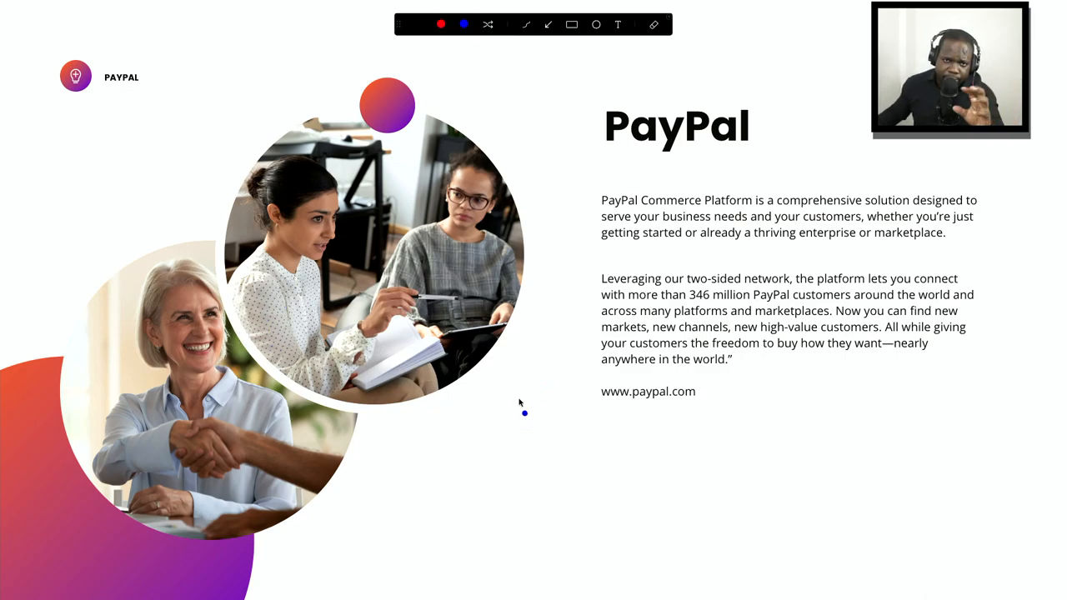
mouse_move(562, 419)
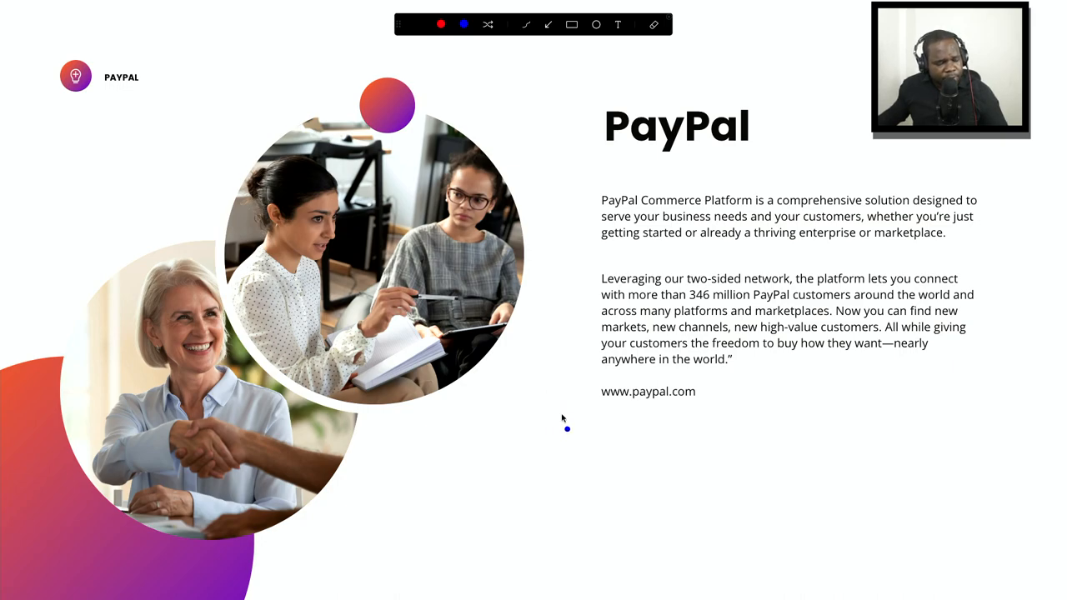
mouse_move(573, 410)
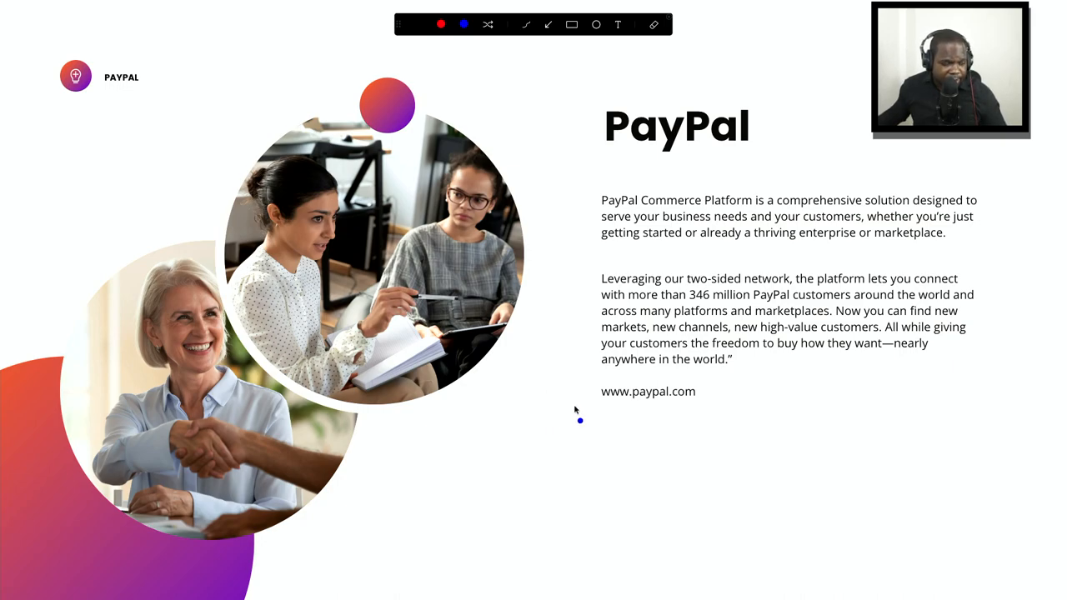
mouse_move(523, 441)
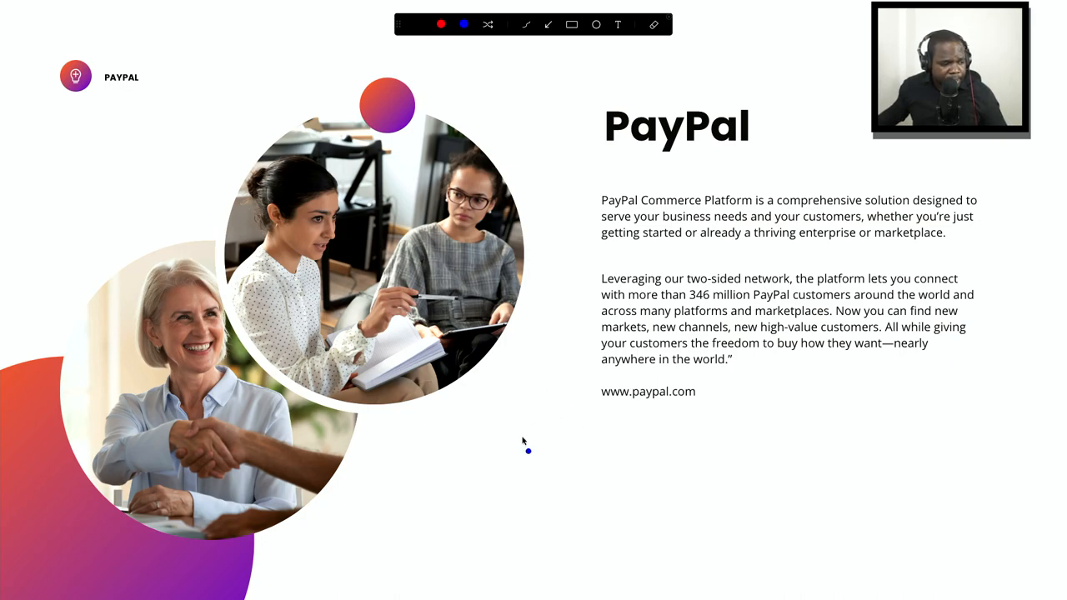
mouse_move(532, 433)
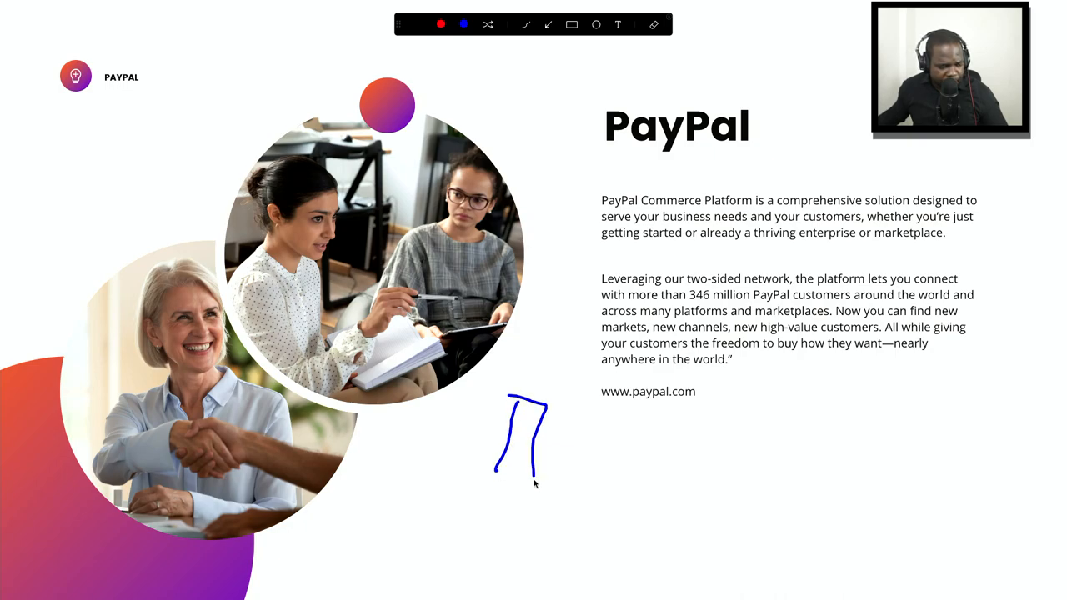
Close the blue page outline, then draw a line, circle, another line and second circle.
left_click_drag(533, 466, 500, 484)
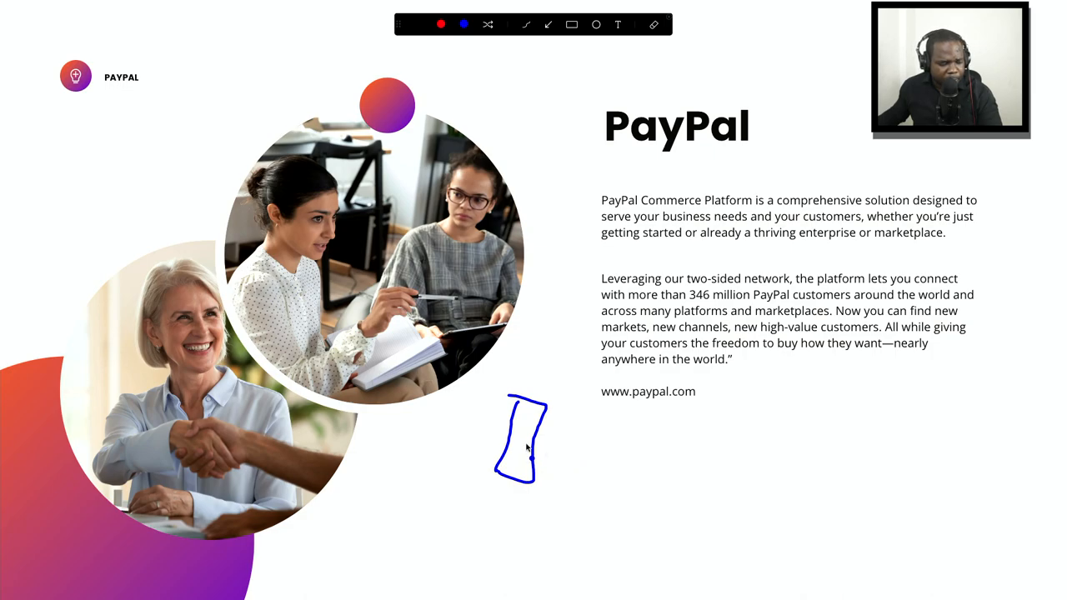
left_click_drag(529, 446, 588, 446)
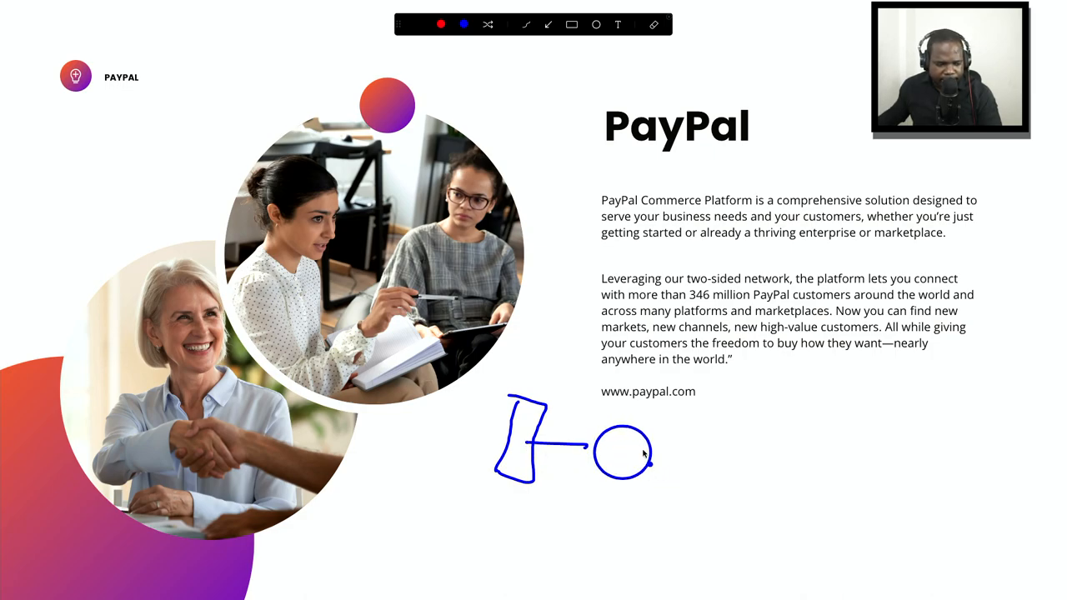
left_click_drag(643, 452, 719, 448)
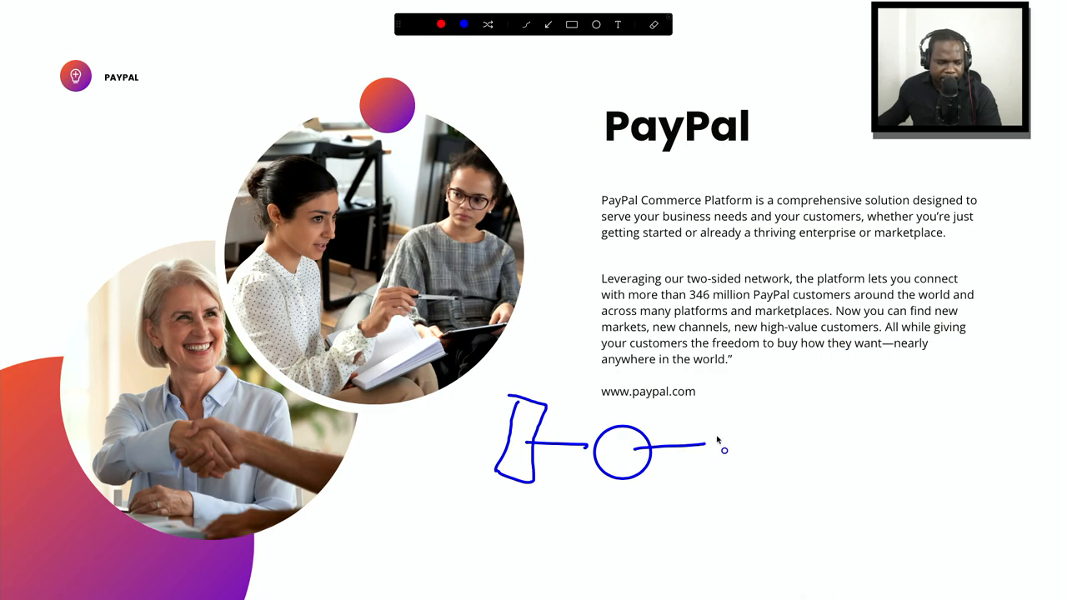
left_click_drag(713, 458, 758, 459)
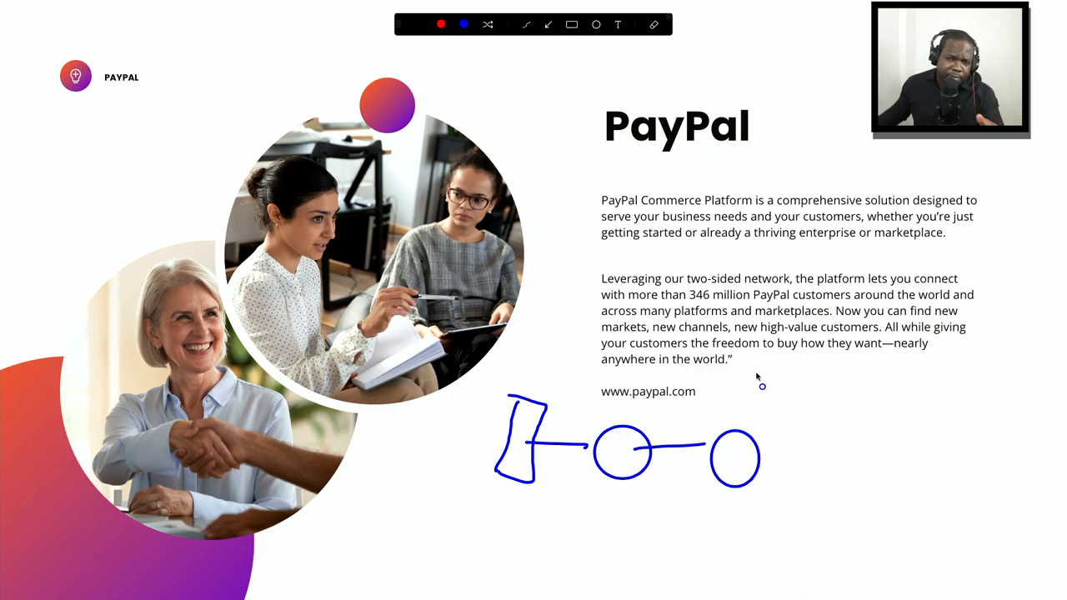
mouse_move(757, 371)
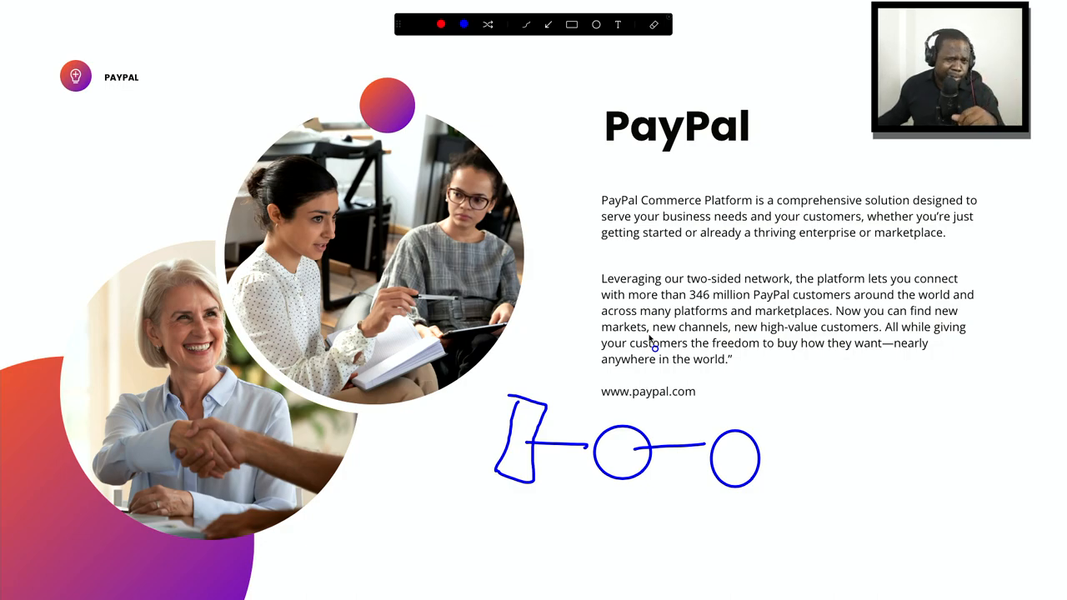
mouse_move(570, 404)
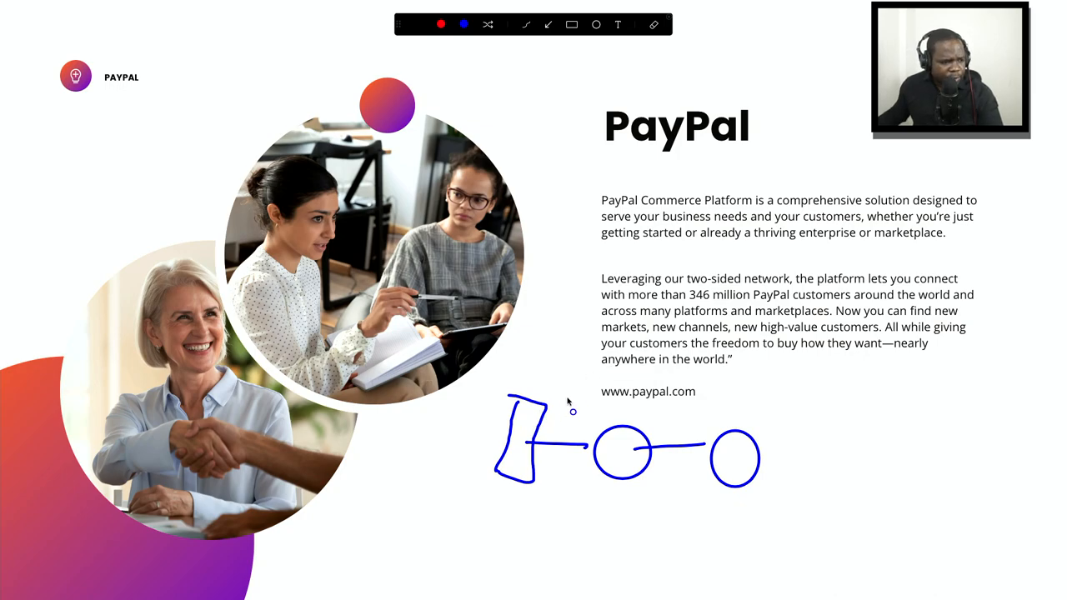
mouse_move(531, 424)
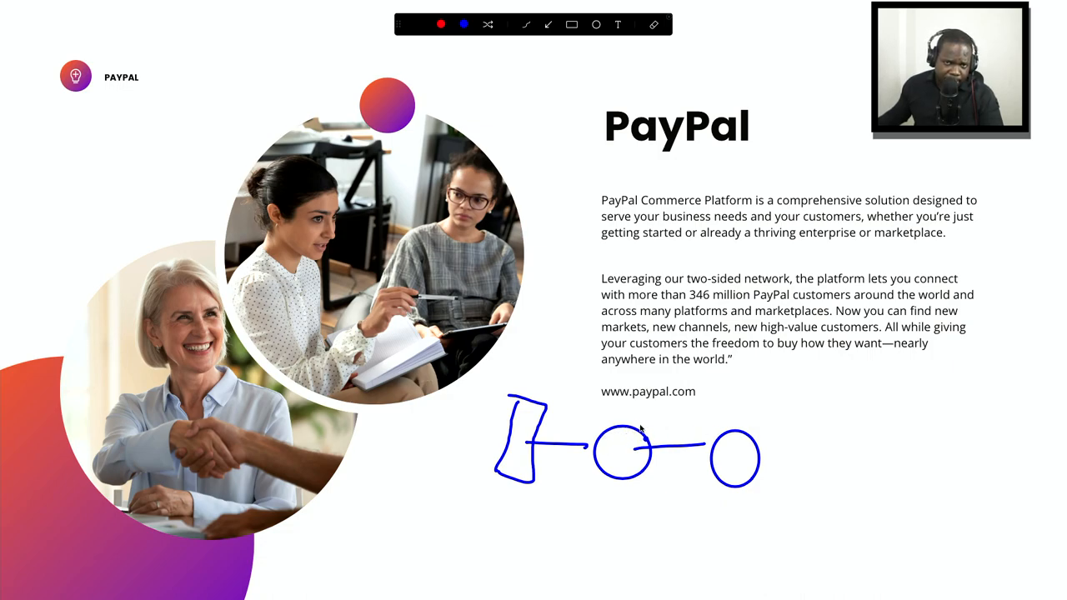
mouse_move(690, 430)
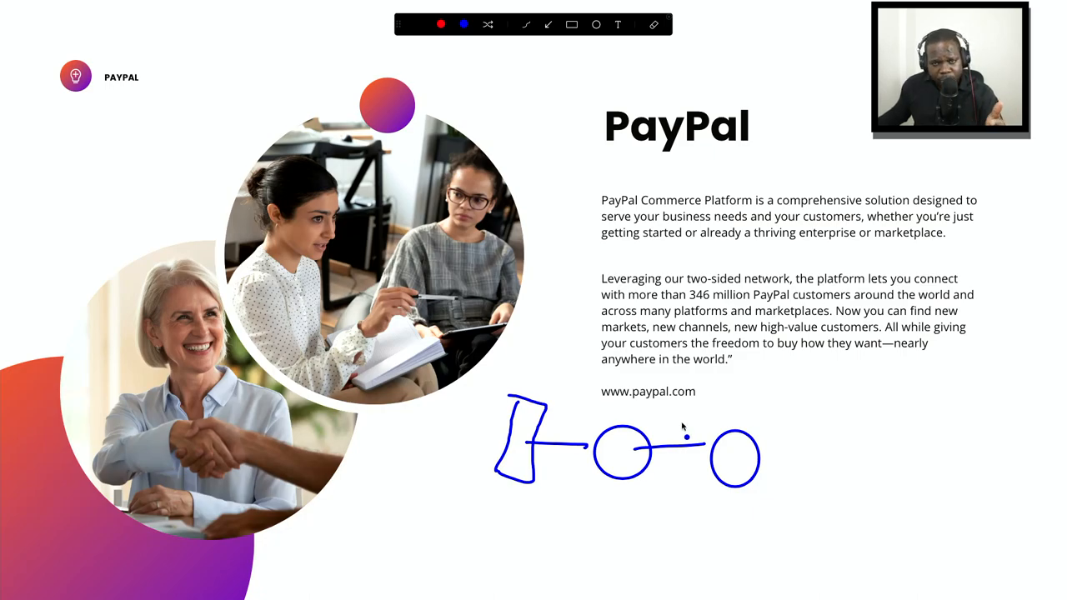
mouse_move(686, 429)
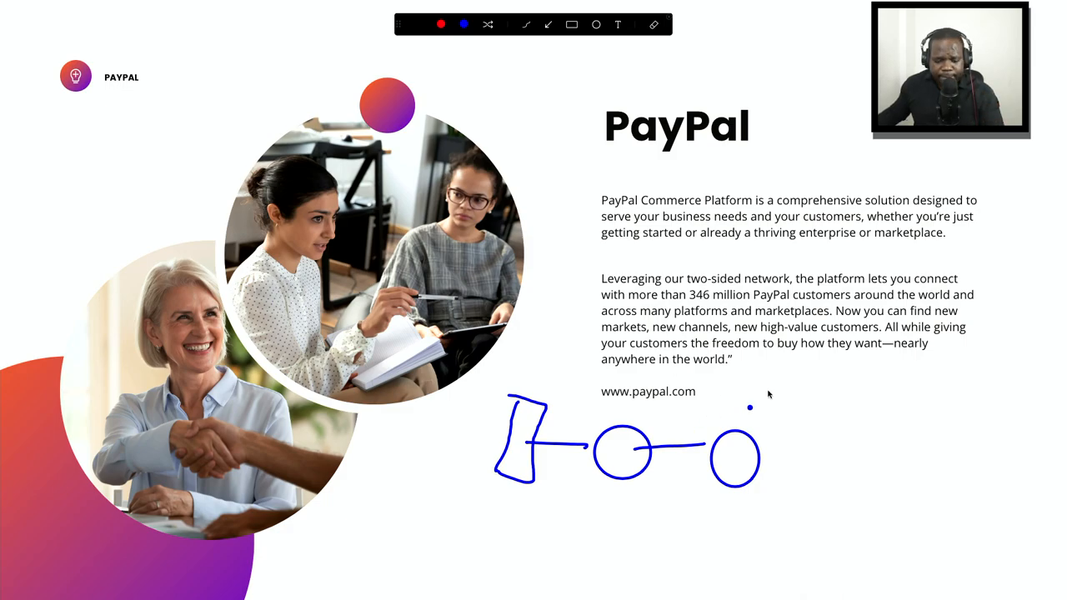
mouse_move(830, 409)
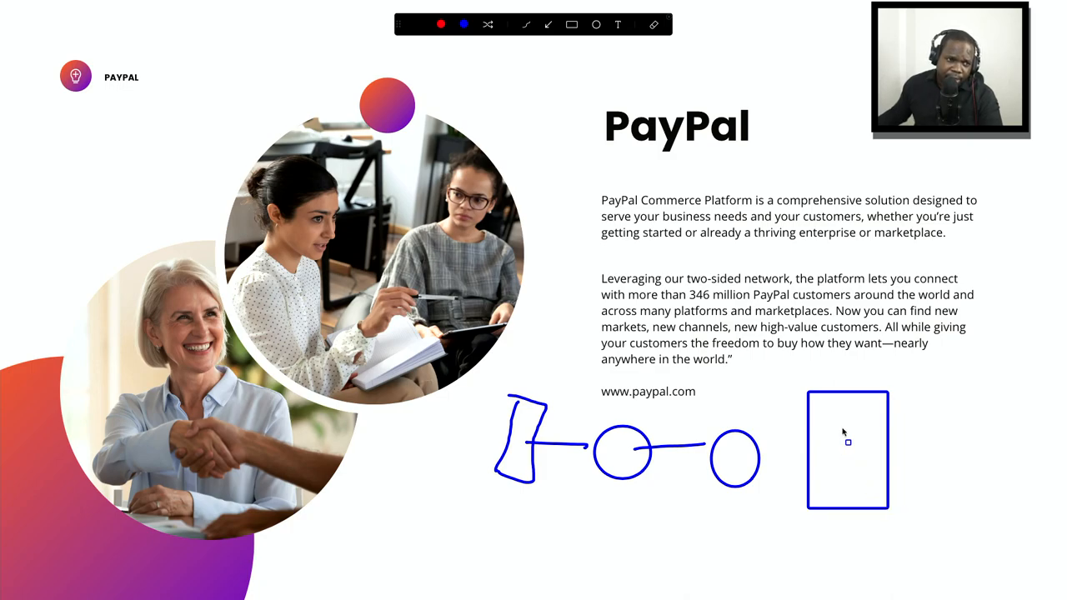
mouse_move(844, 432)
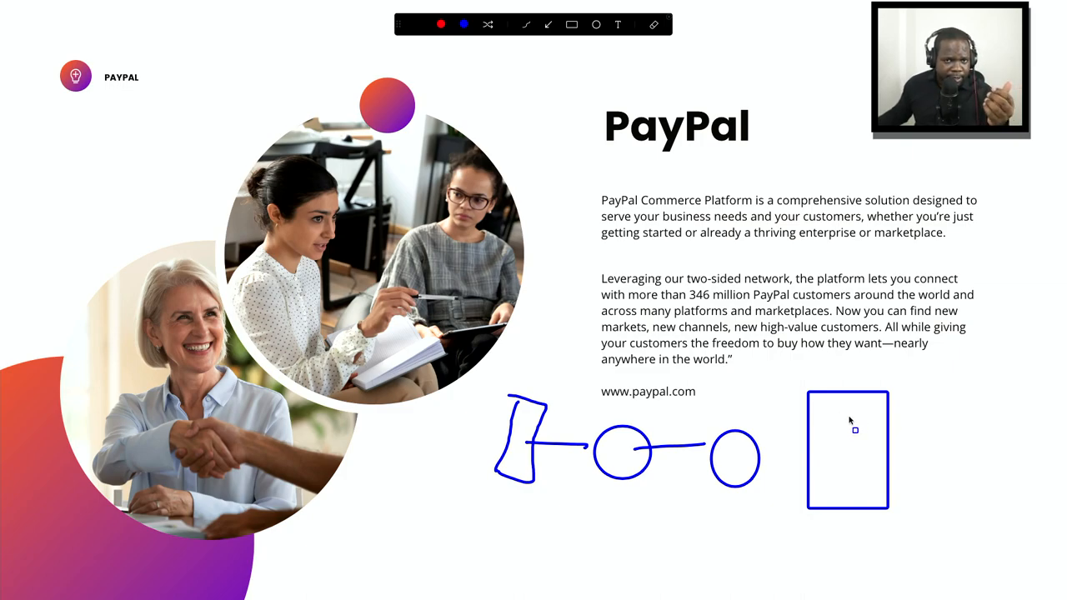
mouse_move(850, 423)
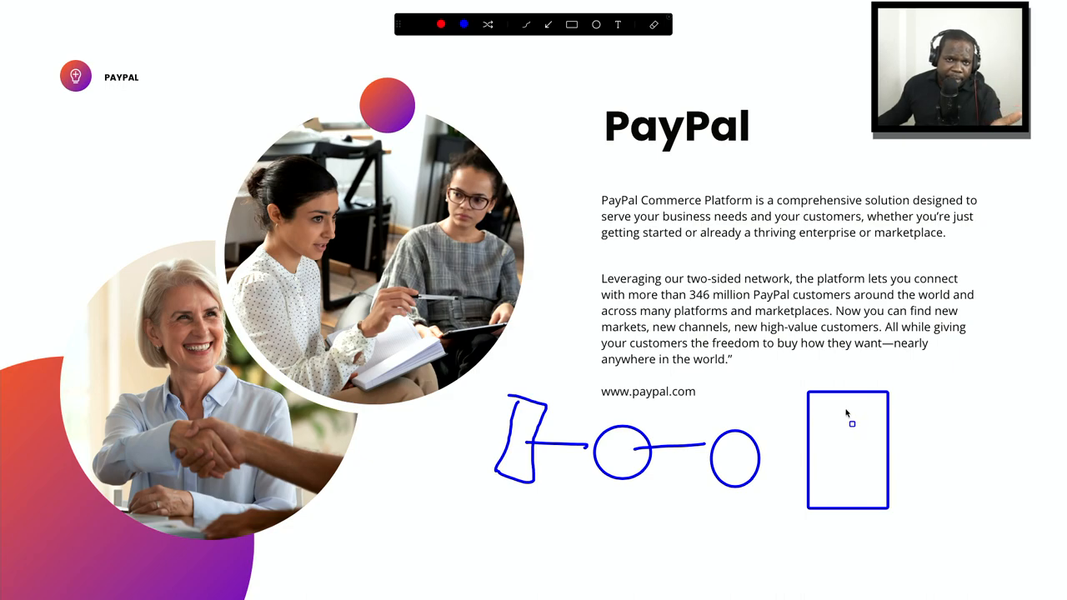
mouse_move(846, 419)
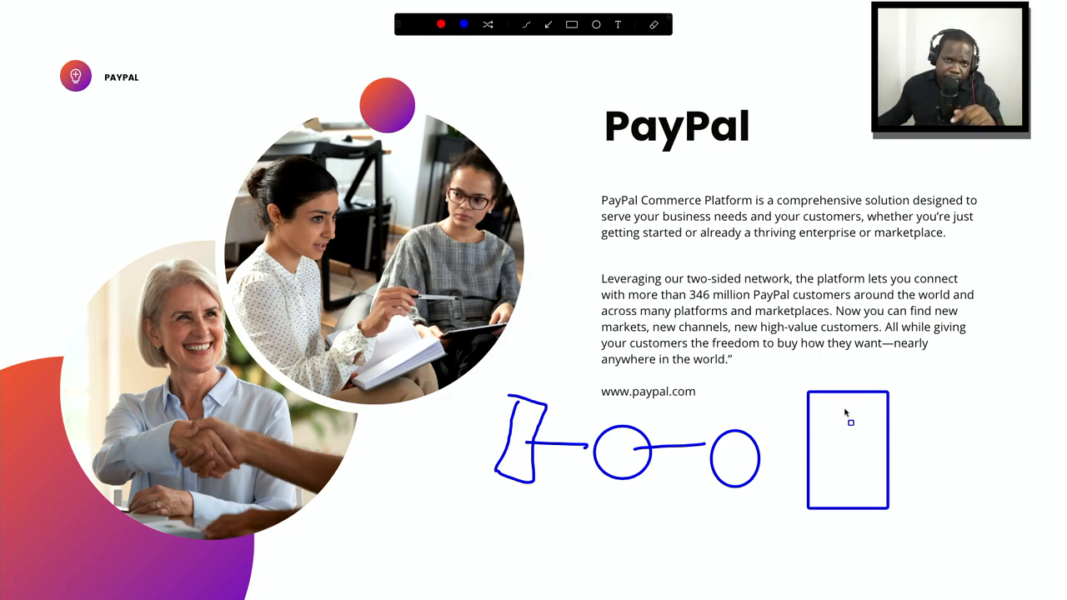
mouse_move(871, 400)
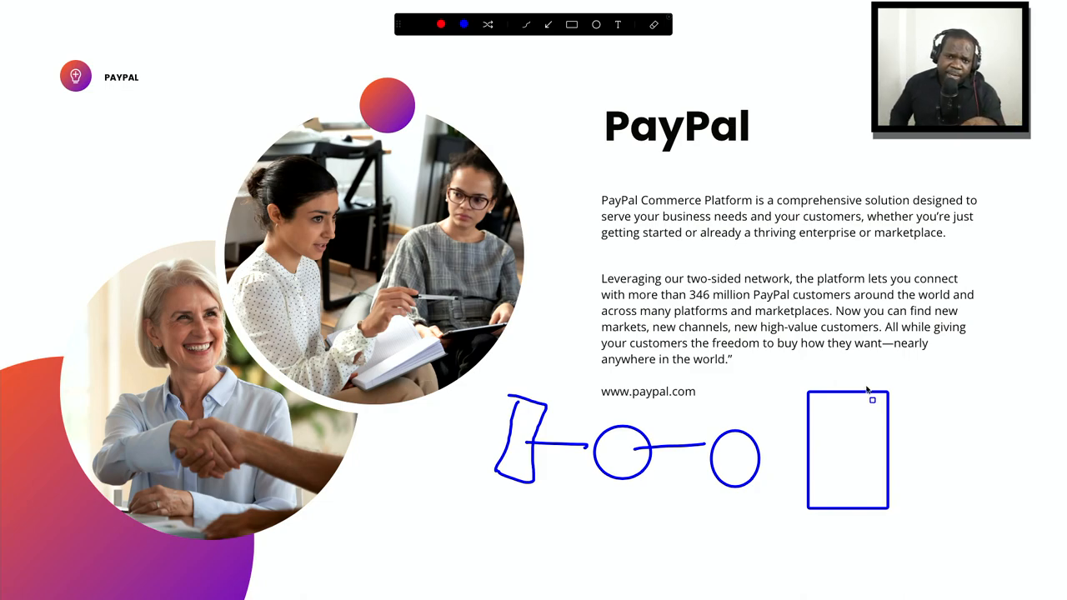